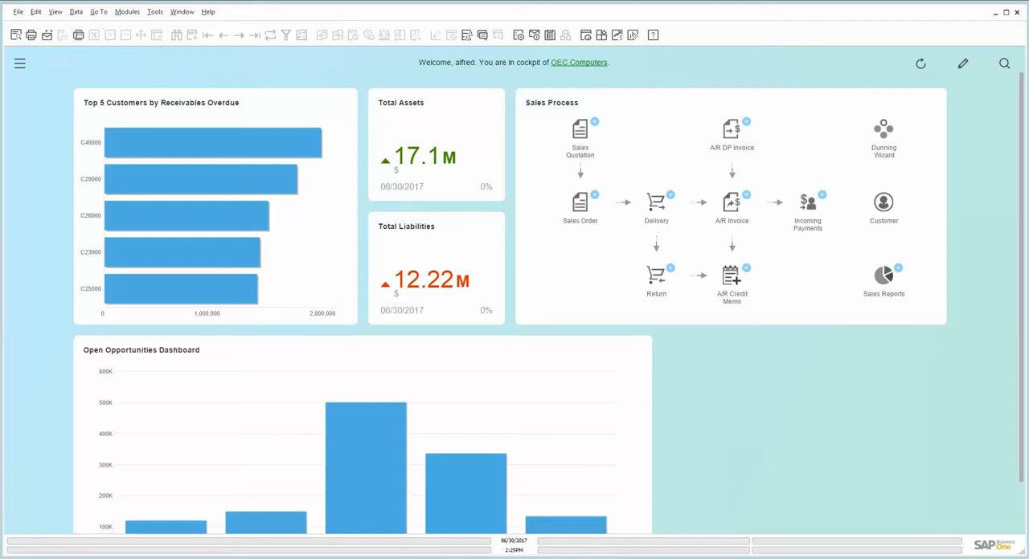
mouse_move(799, 388)
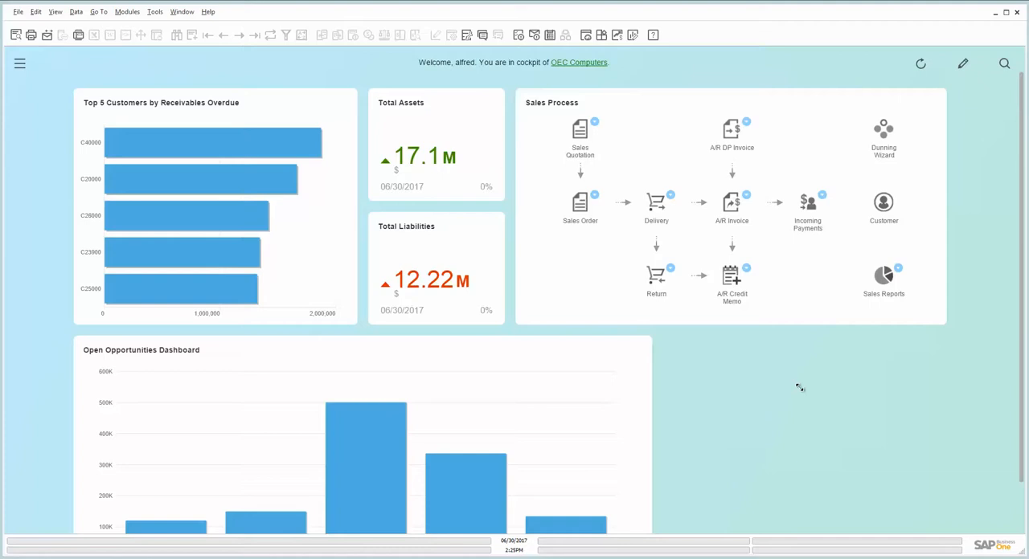
mouse_move(780, 444)
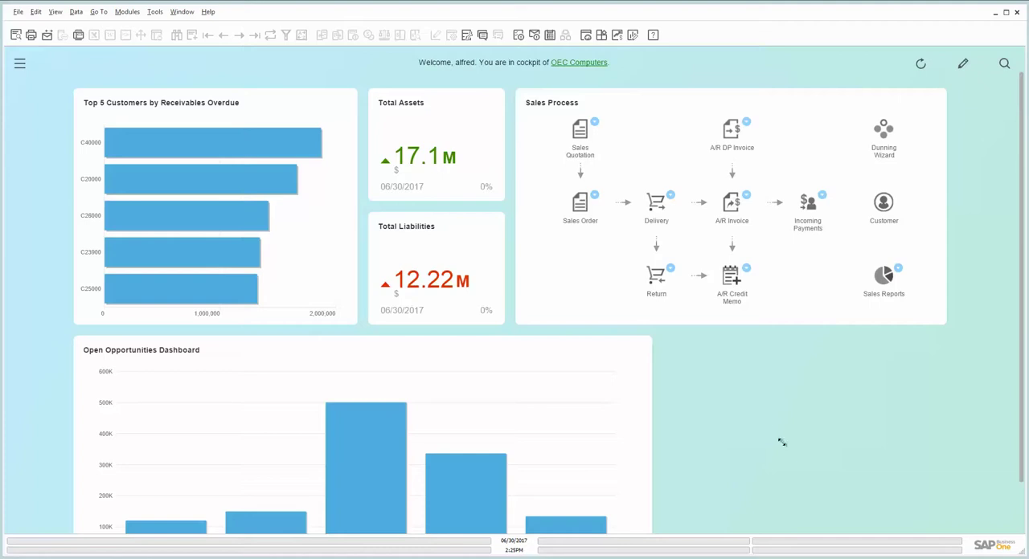
mouse_move(743, 345)
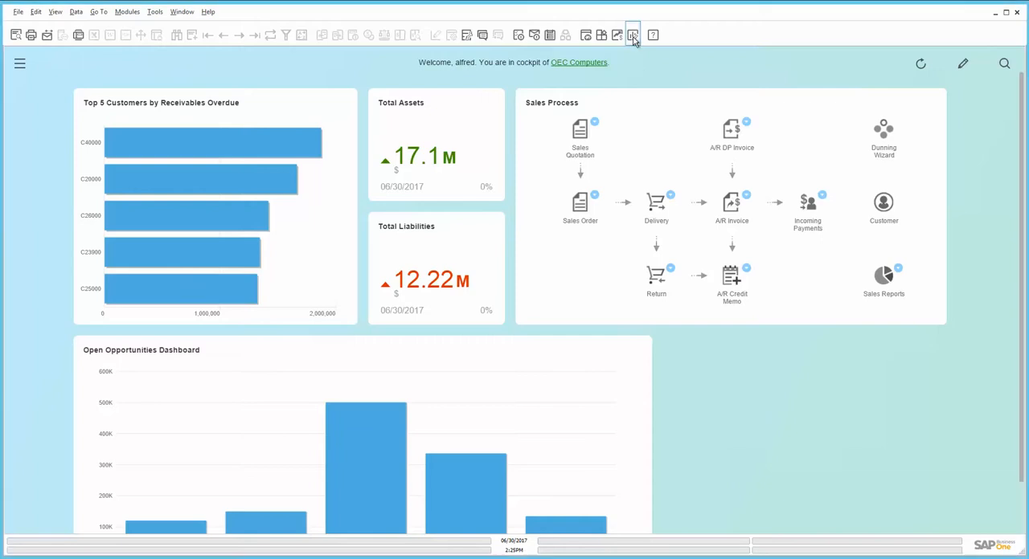
Start a new dashboard from the Pervasive Analytics welcome page.
click(633, 34)
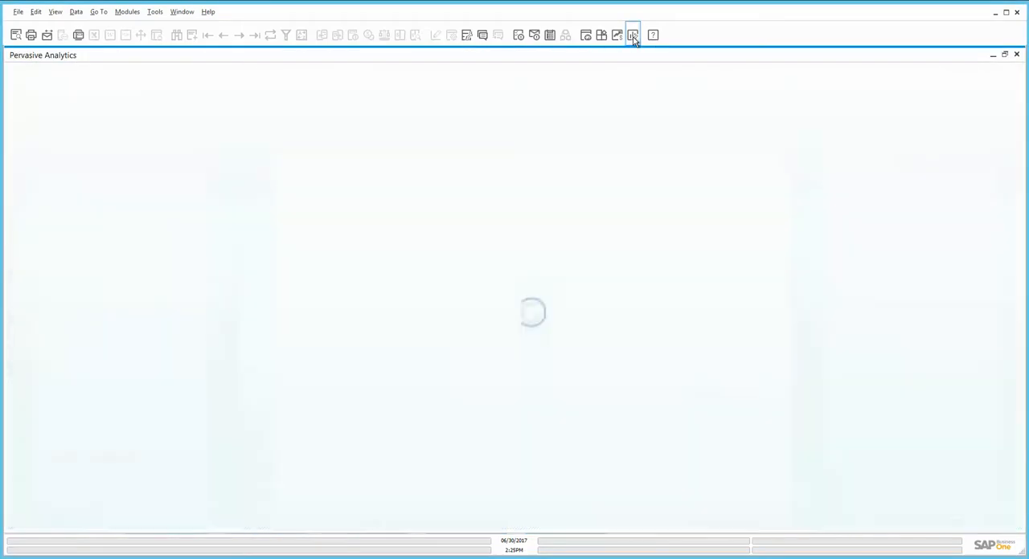
click(633, 34)
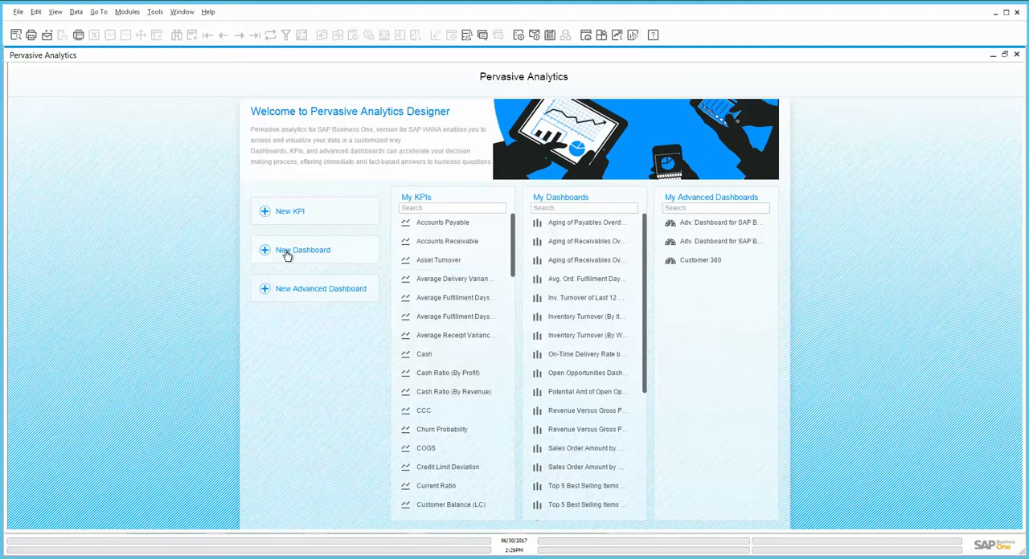
click(303, 251)
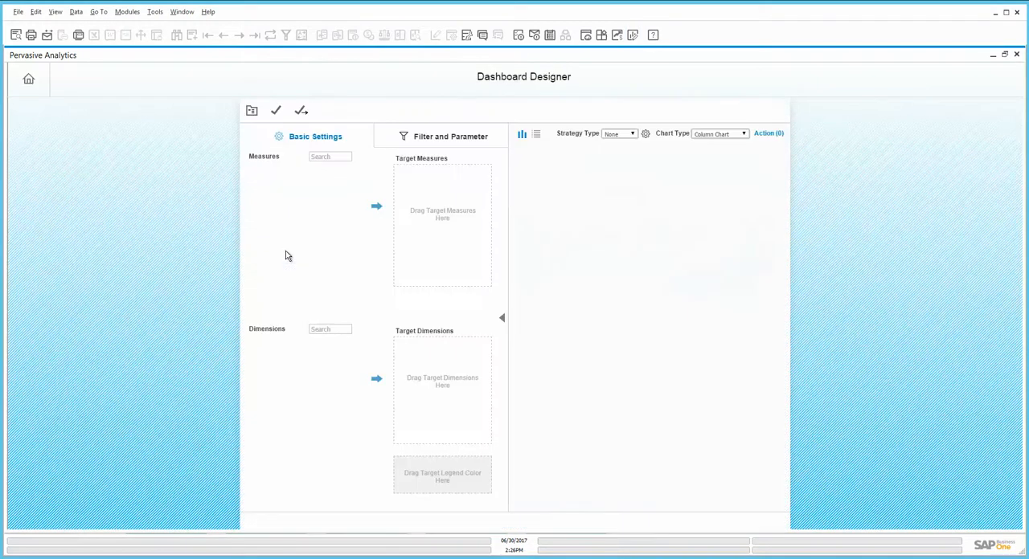
mouse_move(254, 143)
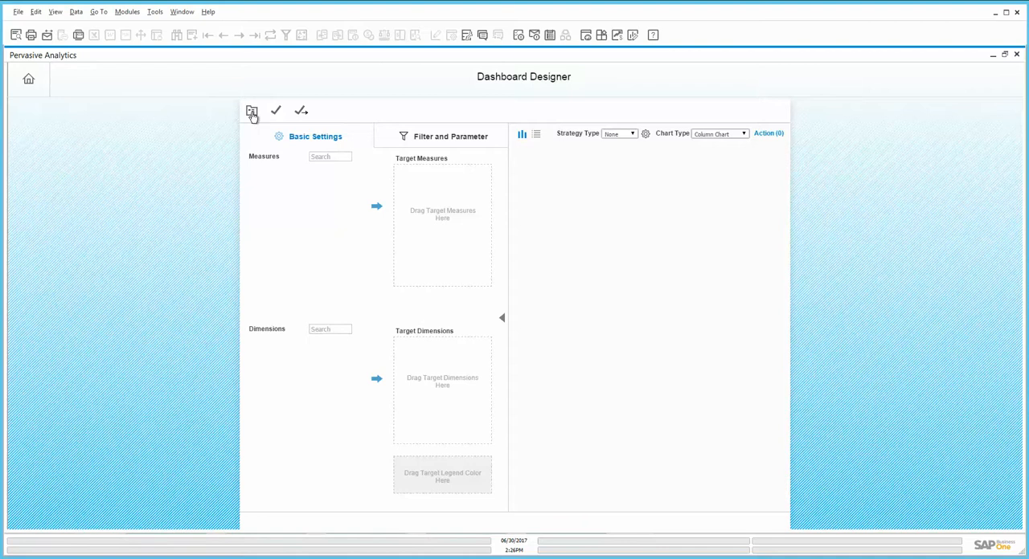
Browse the data sources to Calculation View > Sales > Single Document Transactions.
click(251, 110)
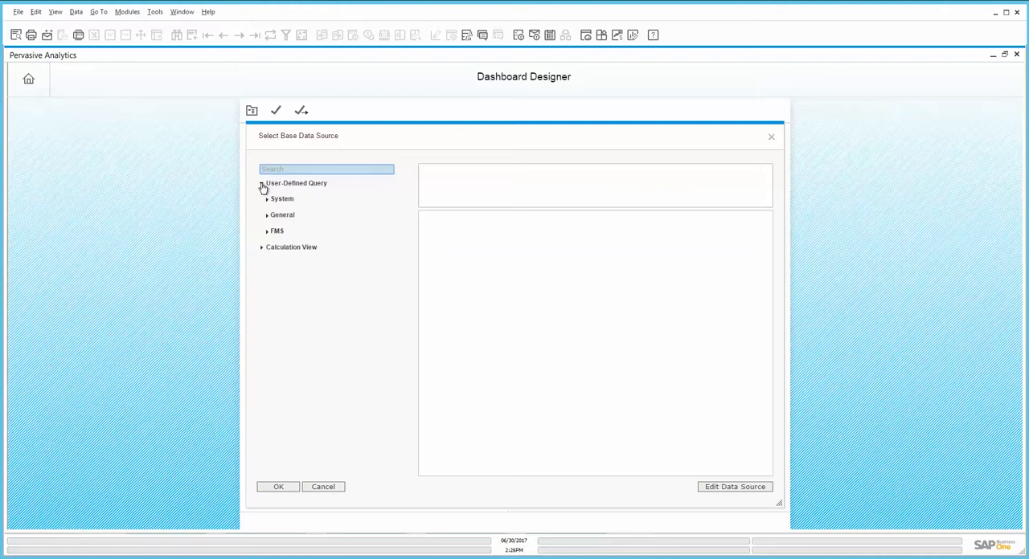
click(262, 248)
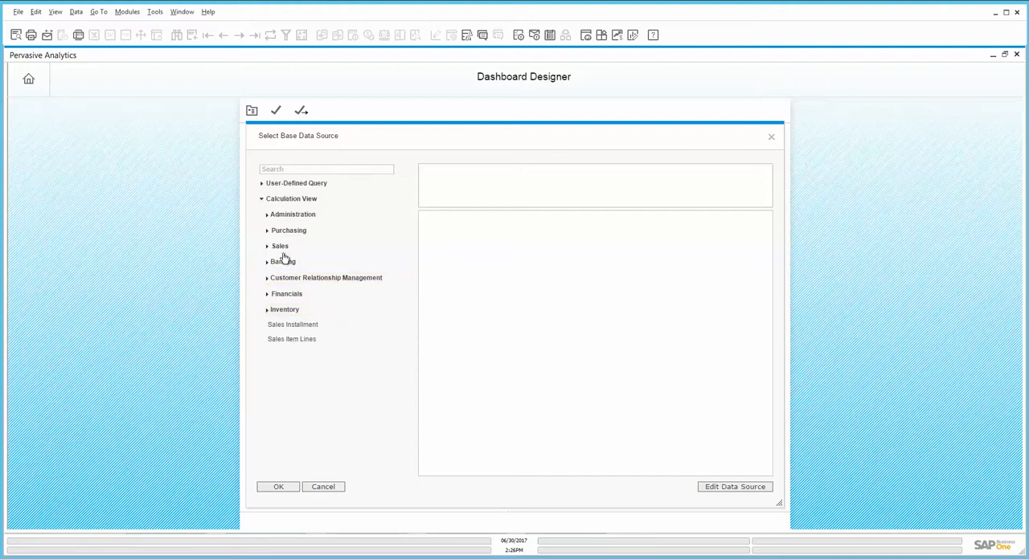
mouse_move(267, 267)
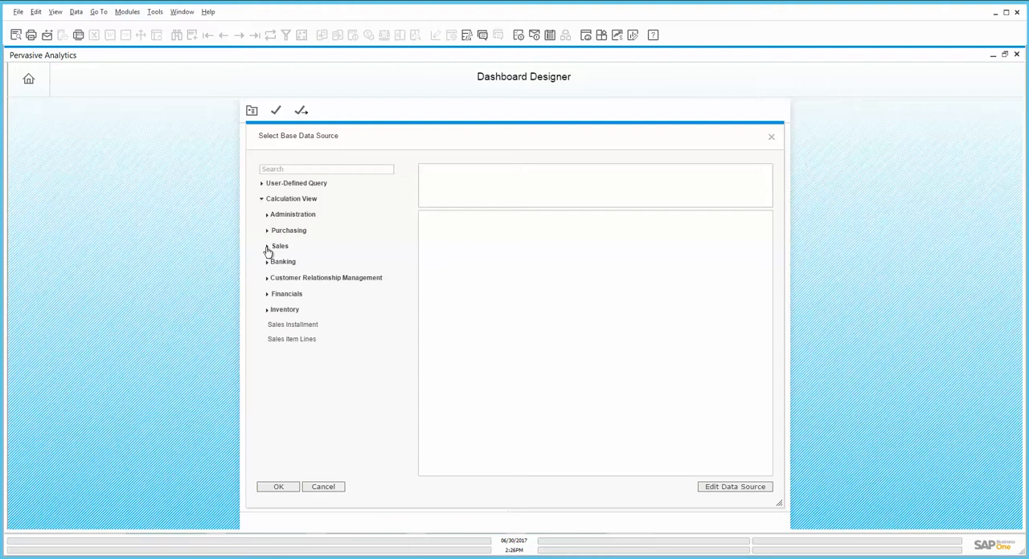
click(267, 246)
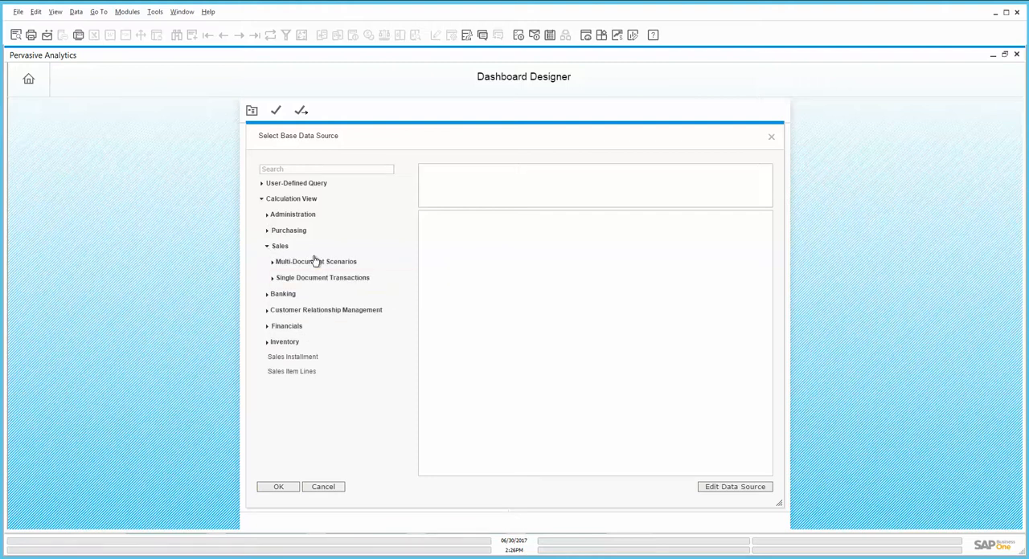
click(322, 276)
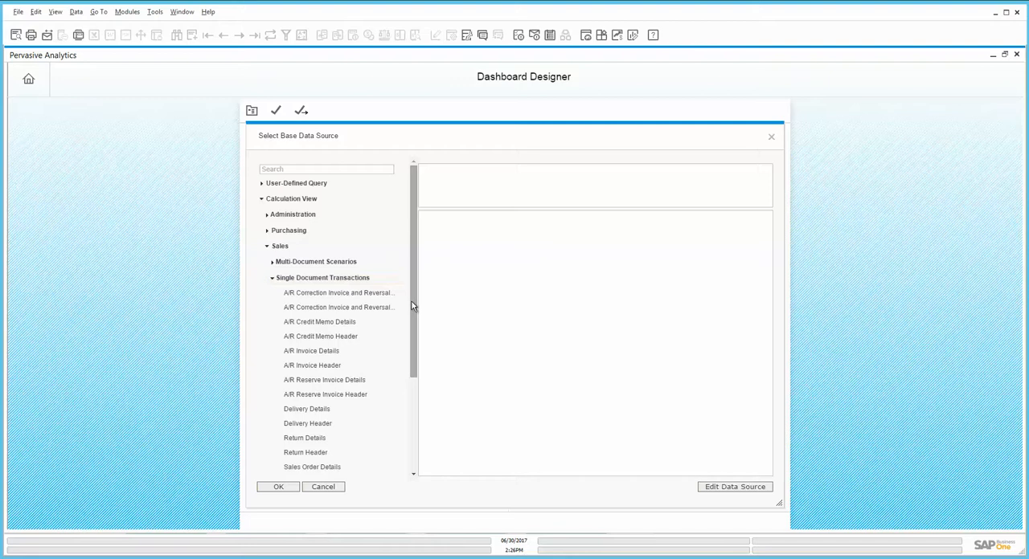
mouse_move(421, 306)
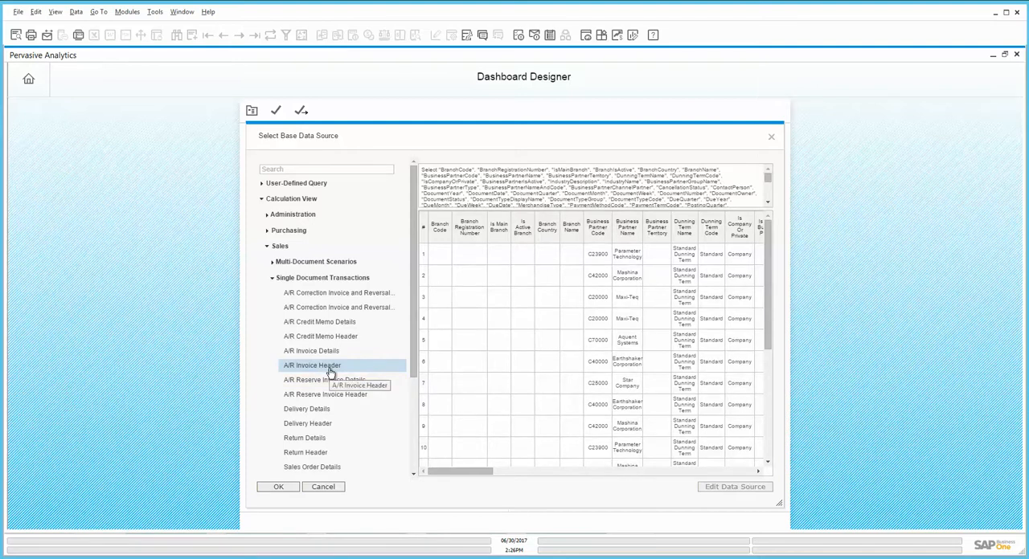
mouse_move(414, 424)
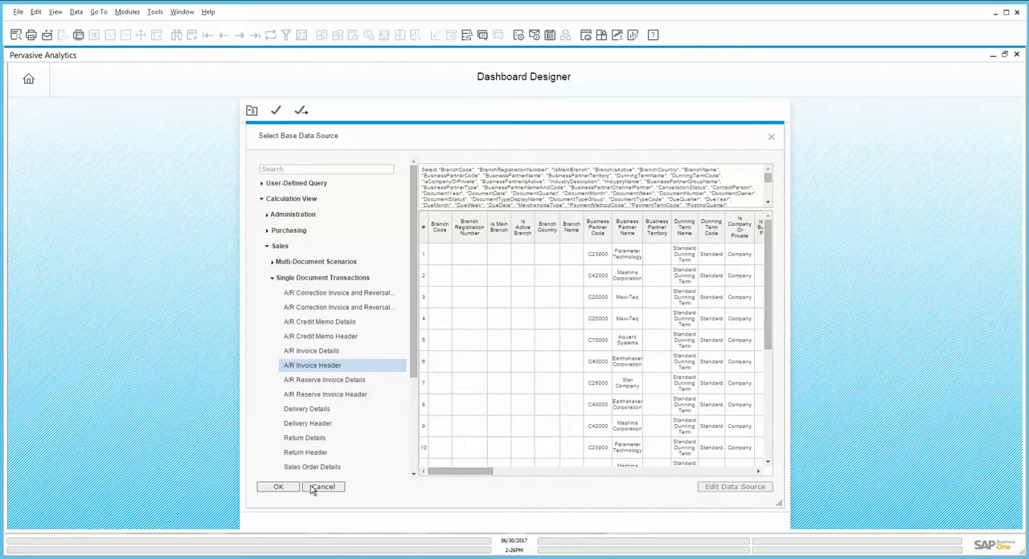
Use A/R Invoice Header with Total Amount (LC) as measure and Sales Employee name as dimension.
click(278, 488)
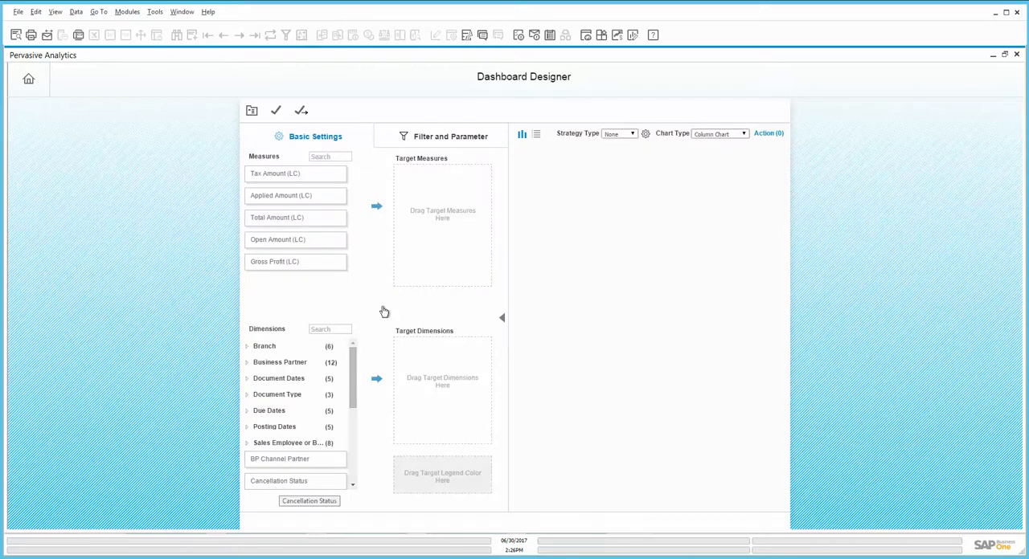
mouse_move(260, 219)
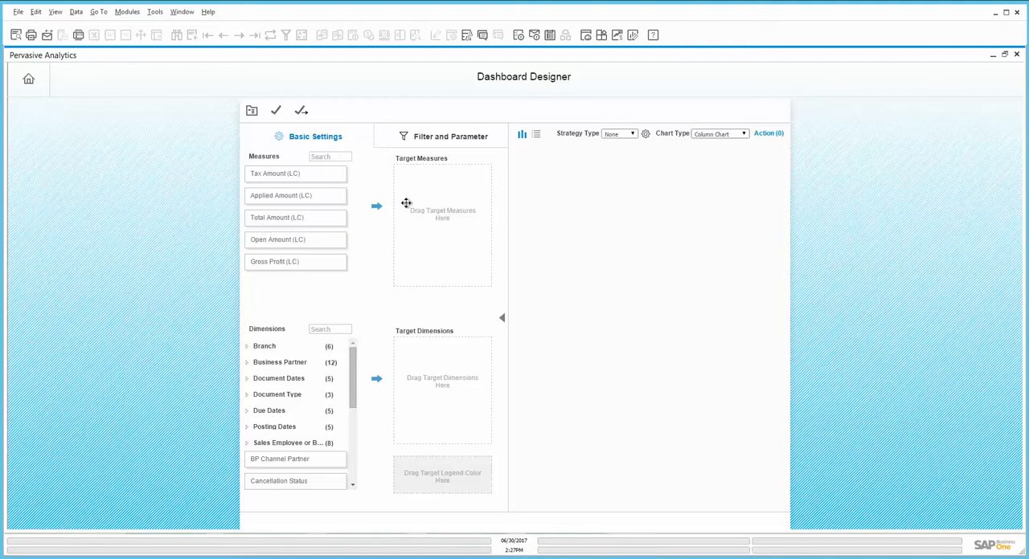
drag(296, 217, 443, 173)
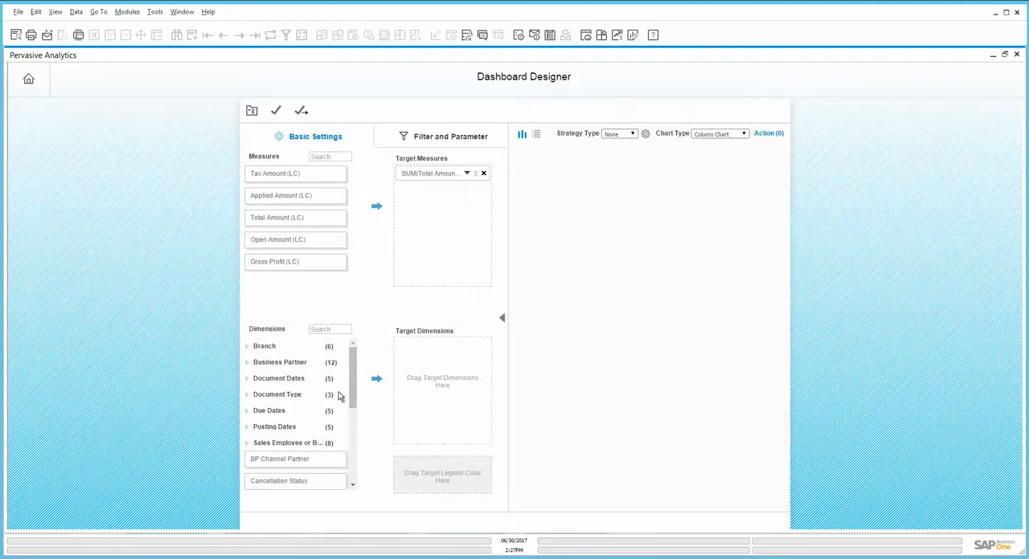
scroll(down, 3)
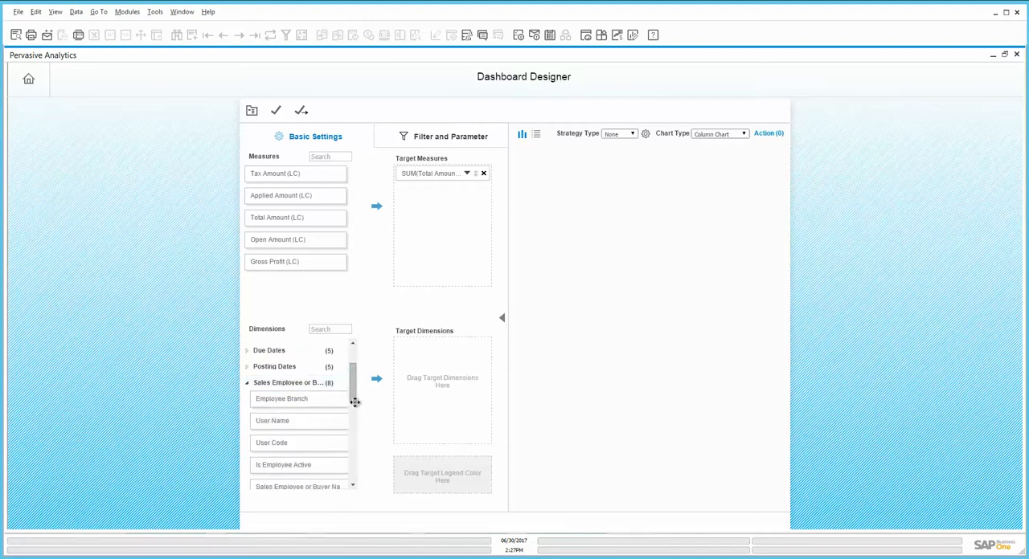
click(289, 382)
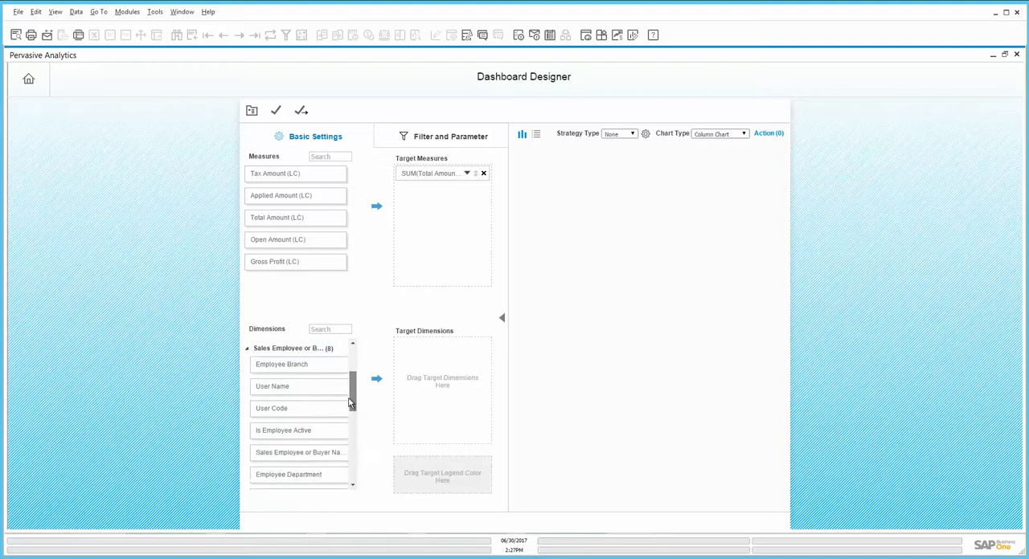
scroll(down, 3)
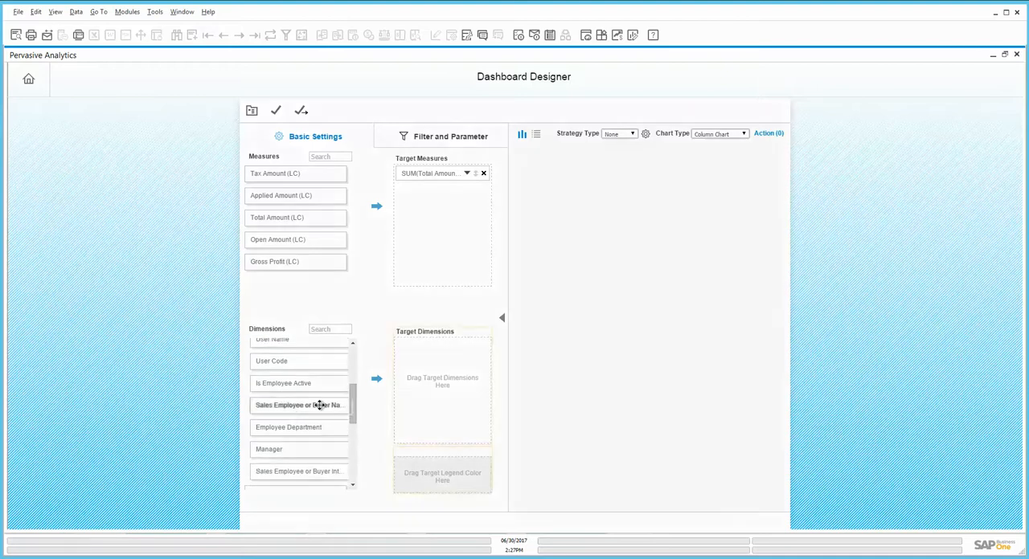
drag(297, 405, 442, 346)
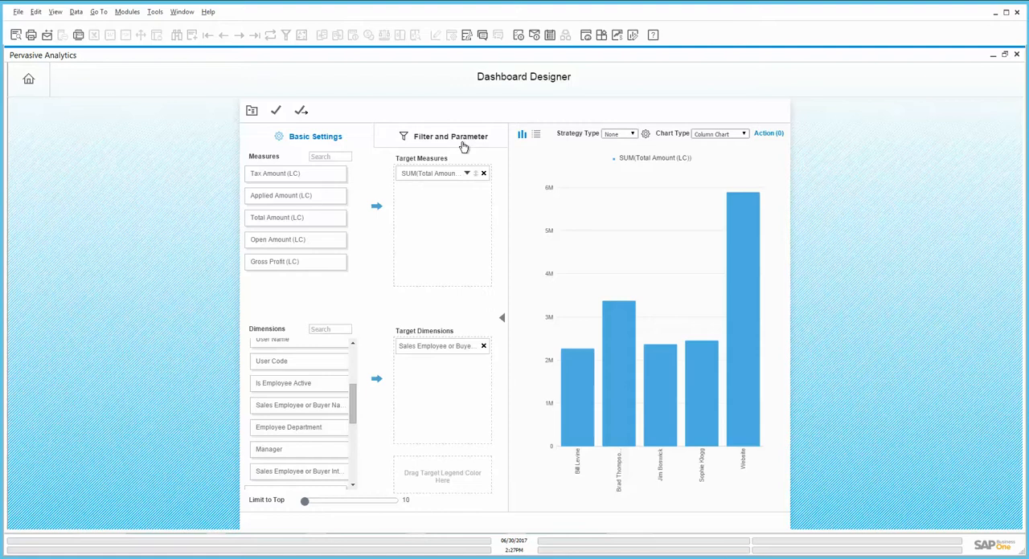
Begin a filter on Business Partner Name from the Filter and Parameter settings.
click(448, 135)
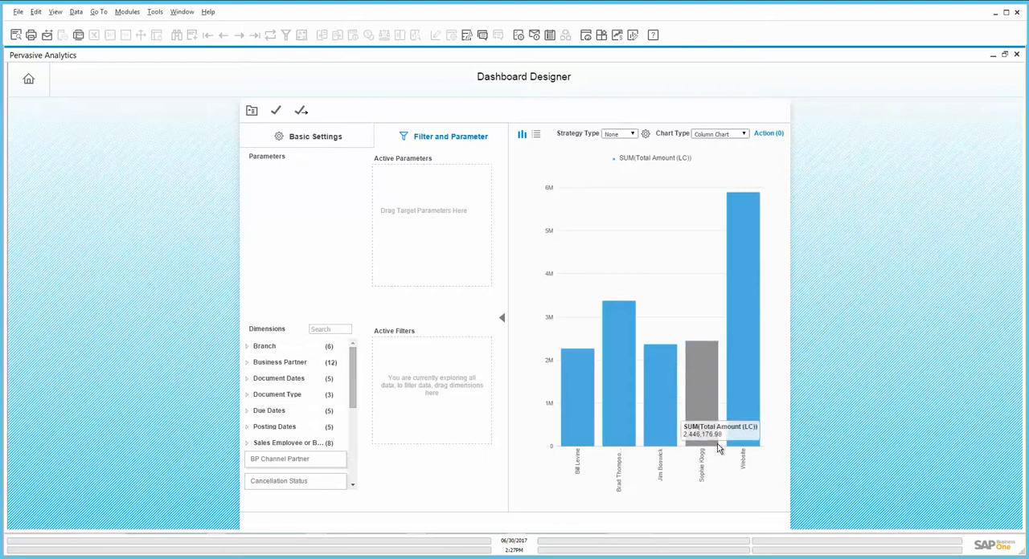
mouse_move(682, 473)
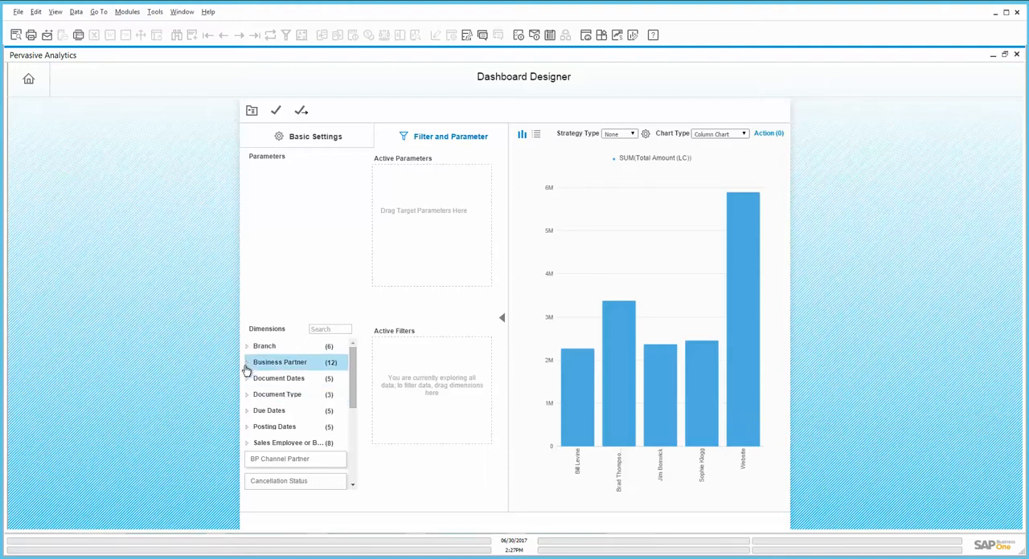
click(247, 361)
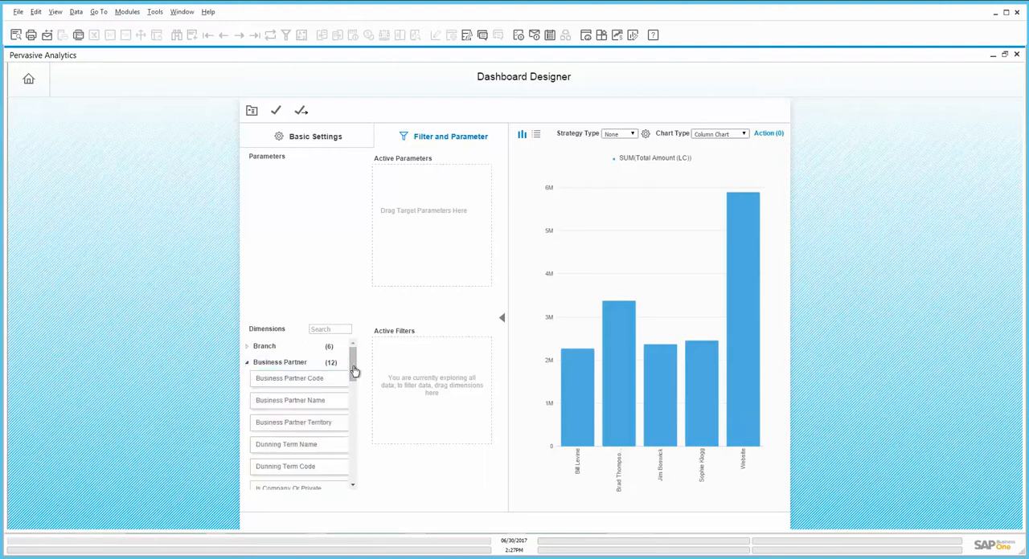
scroll(down, 3)
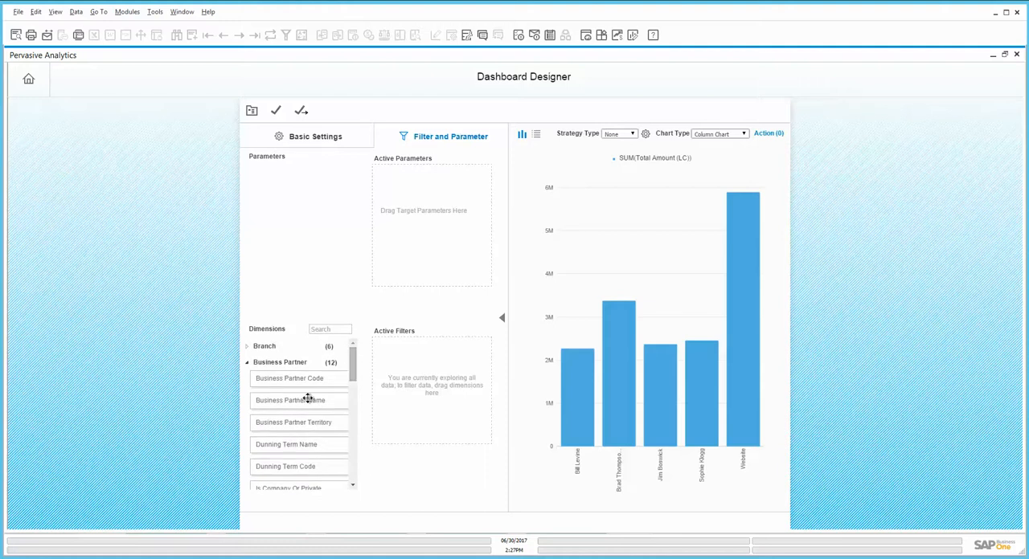
double_click(291, 400)
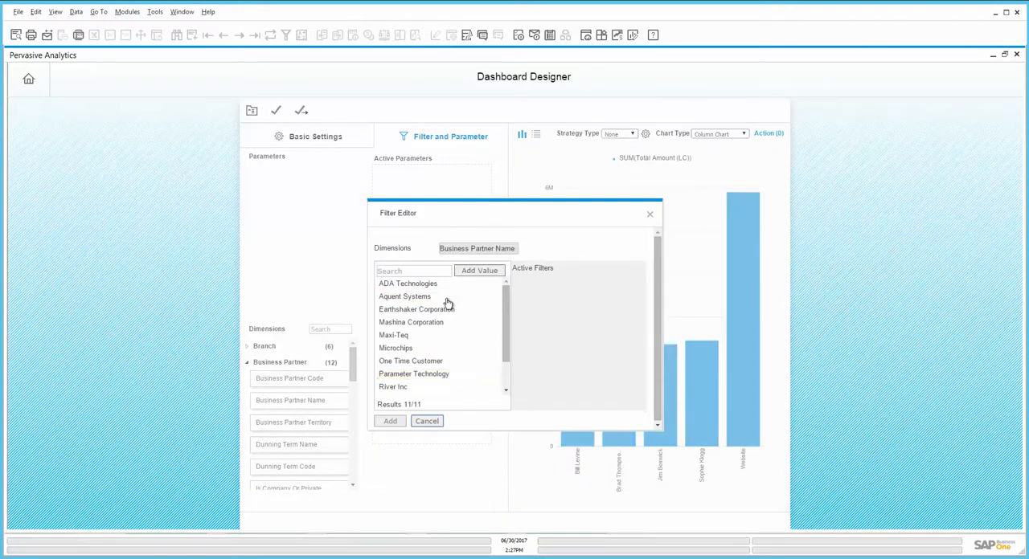
Add Maxi-Teq, ADA Technologies and Earthshaker Corporation as active filter values.
click(409, 283)
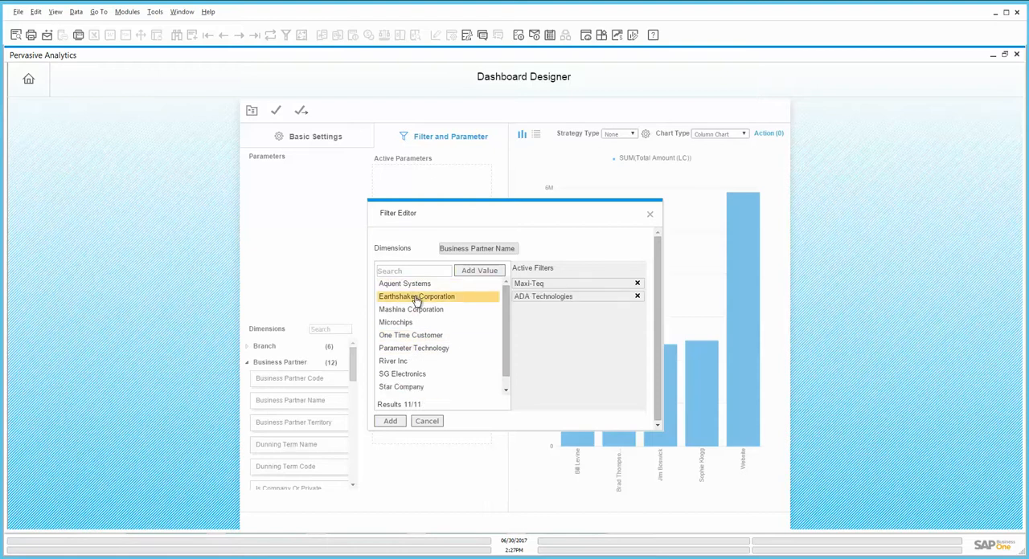
click(389, 421)
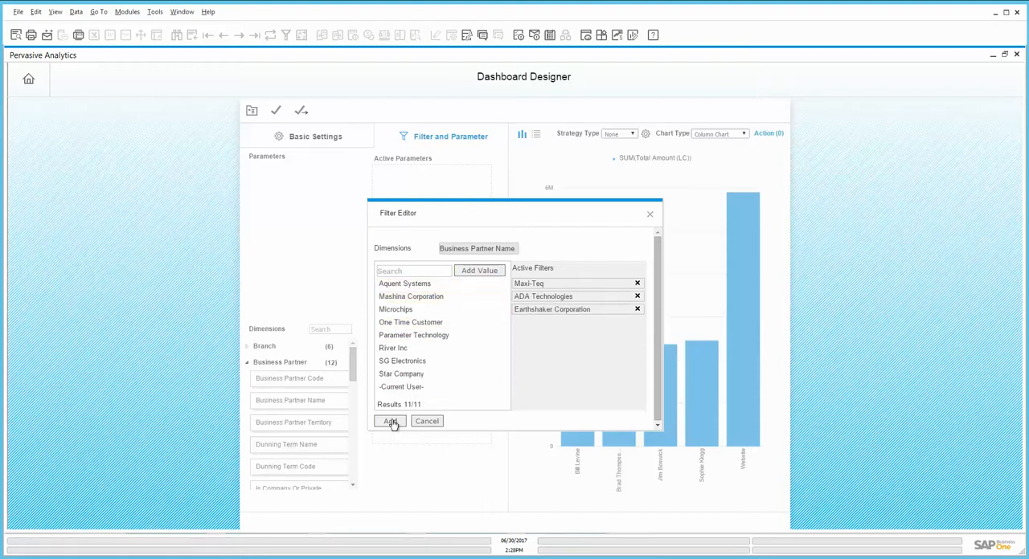
Apply the three business partner filters so the chart shows only three sales employees.
click(389, 421)
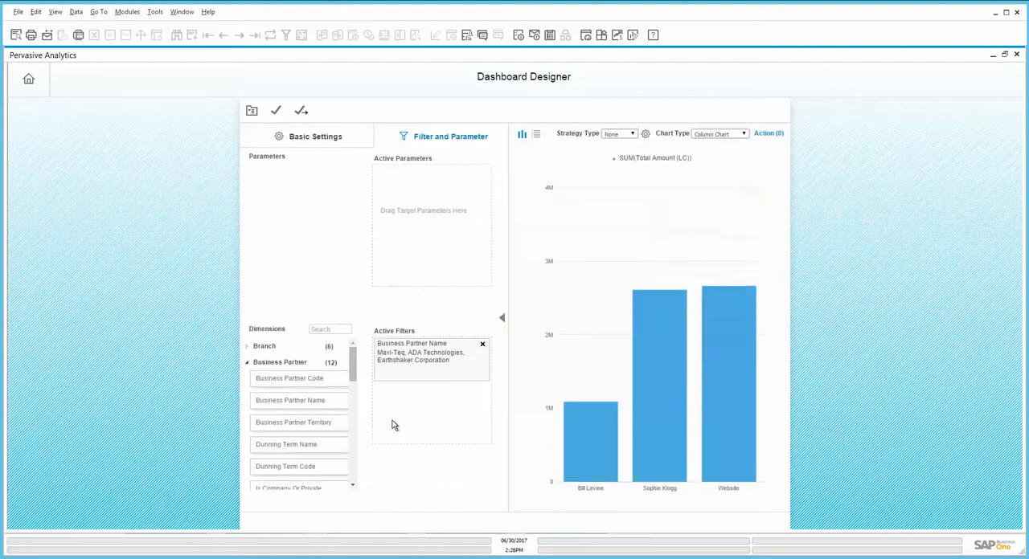
mouse_move(485, 441)
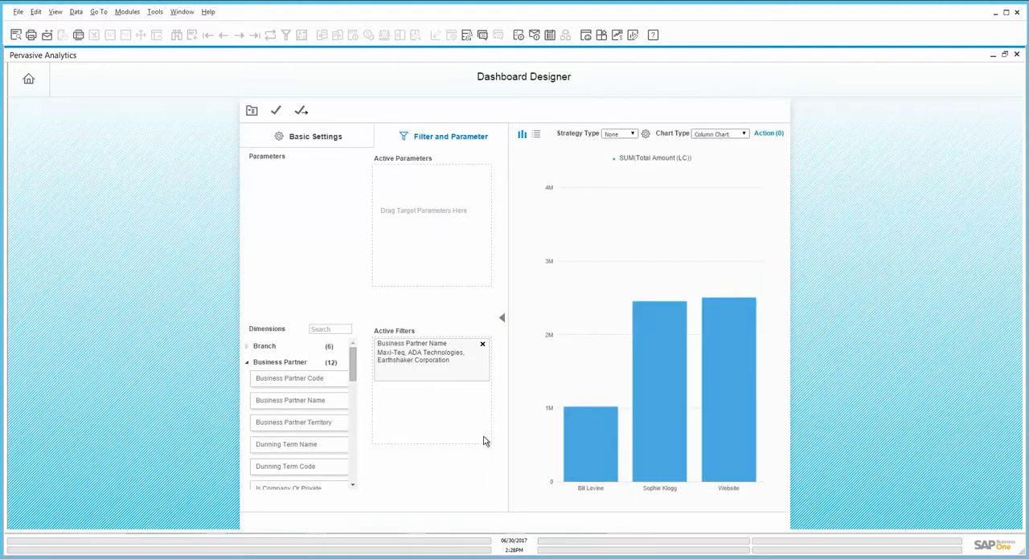
mouse_move(633, 280)
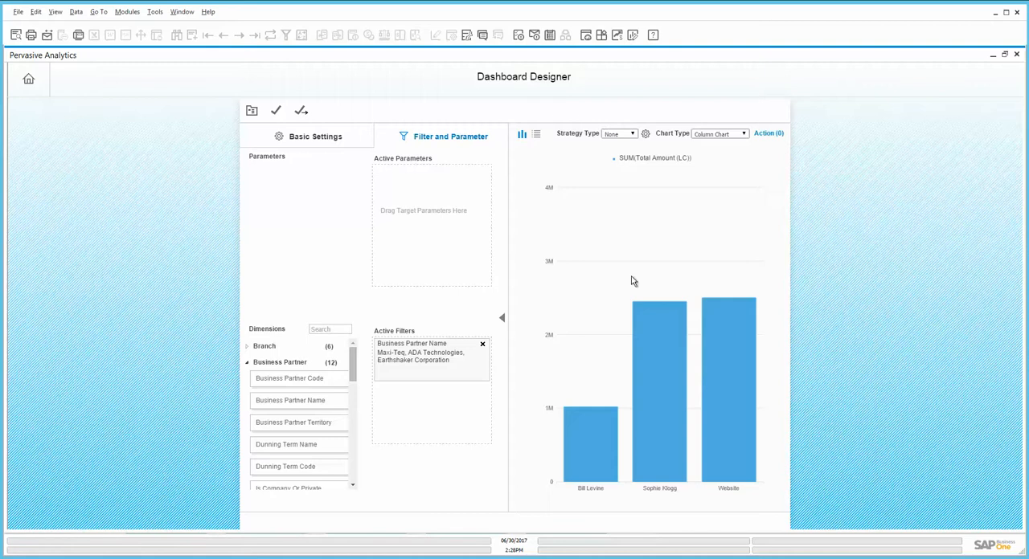
mouse_move(511, 488)
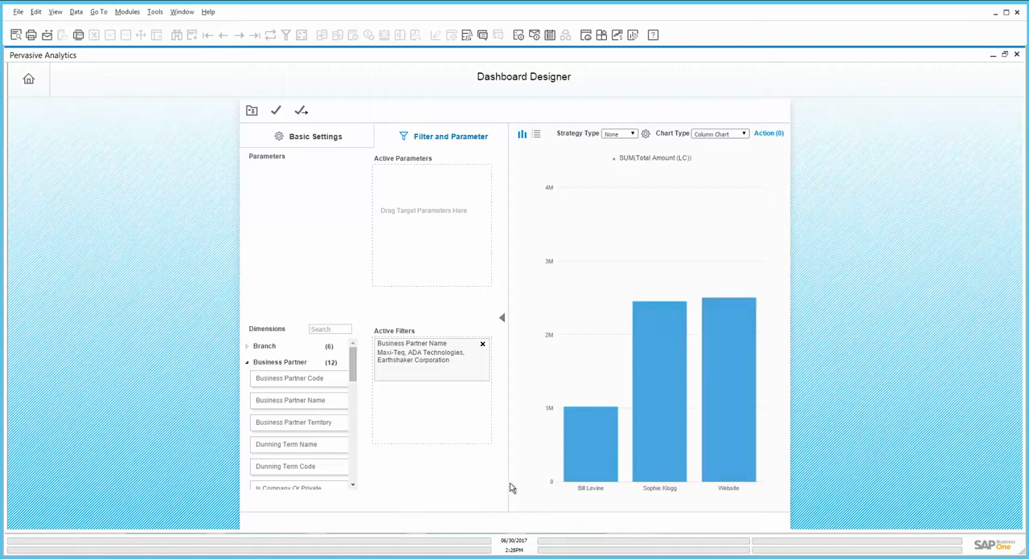
mouse_move(373, 350)
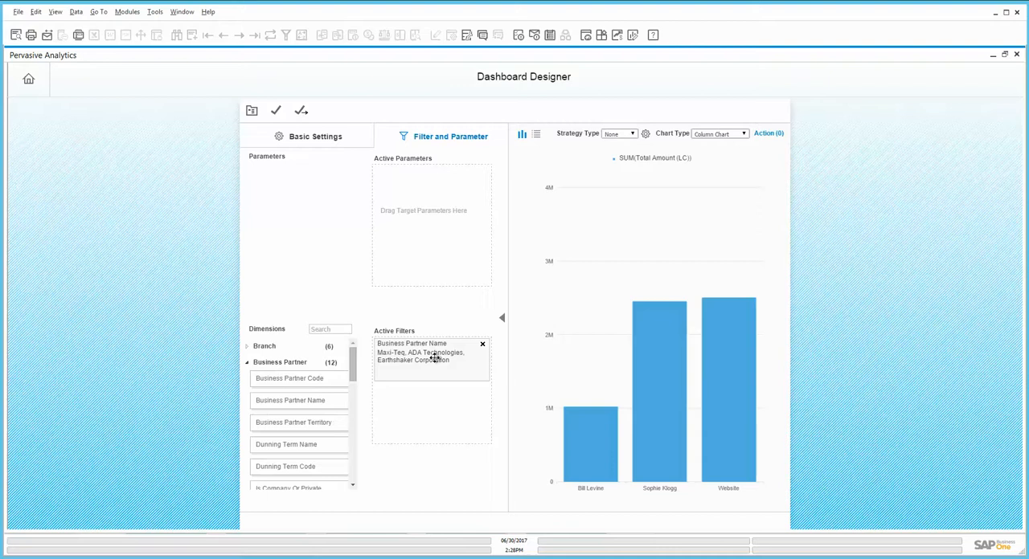
mouse_move(442, 365)
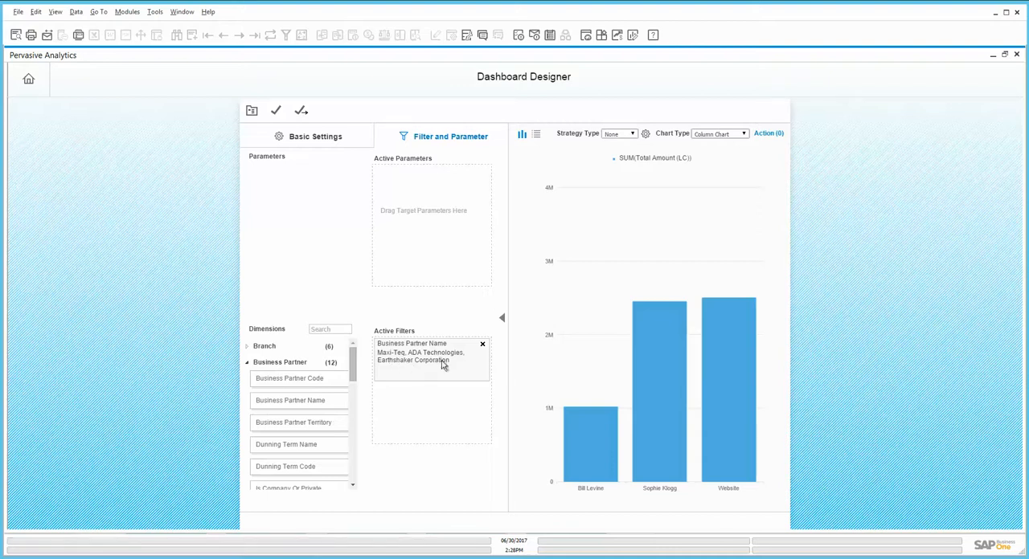
mouse_move(415, 367)
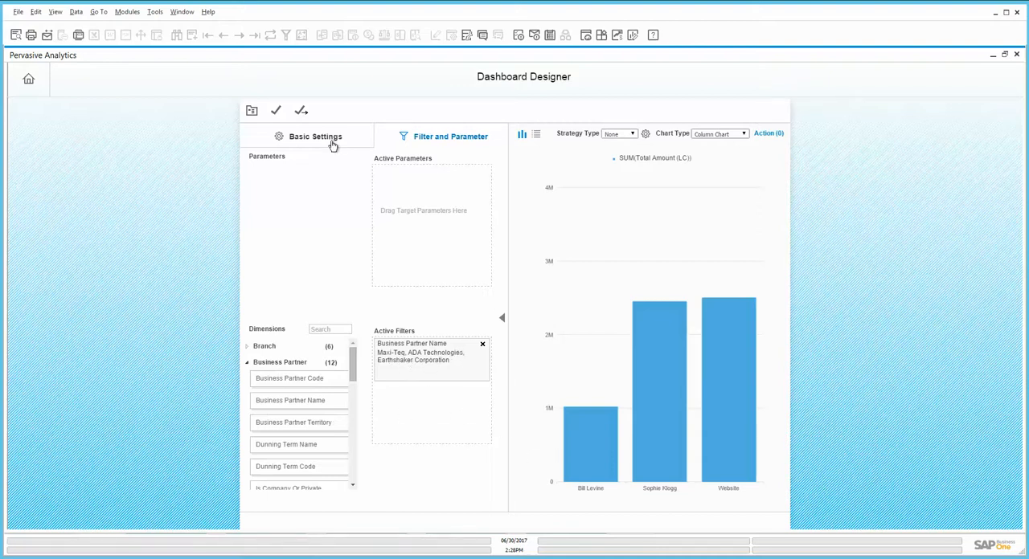
Check the filtered totals in table view, then return to the column chart in Basic Settings.
click(315, 135)
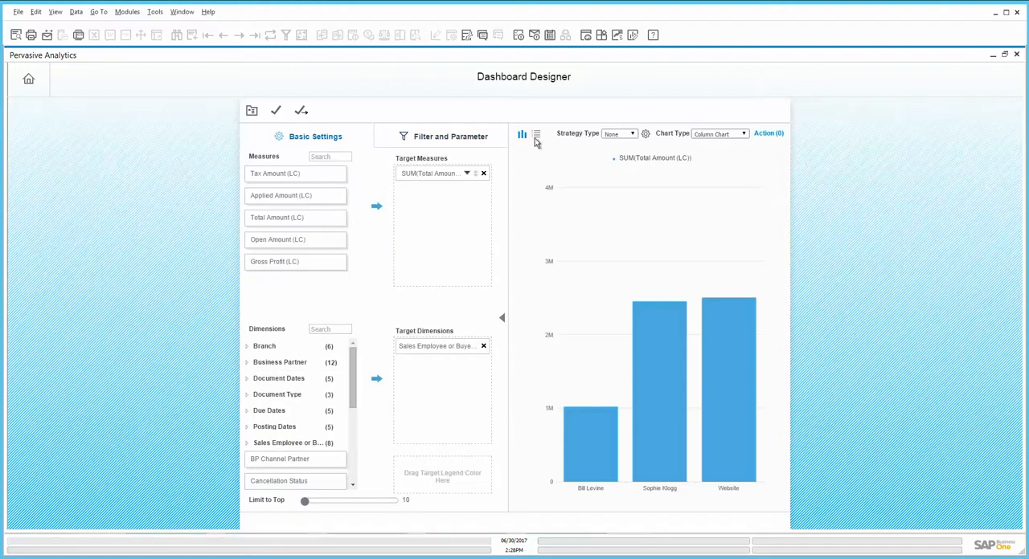
mouse_move(536, 138)
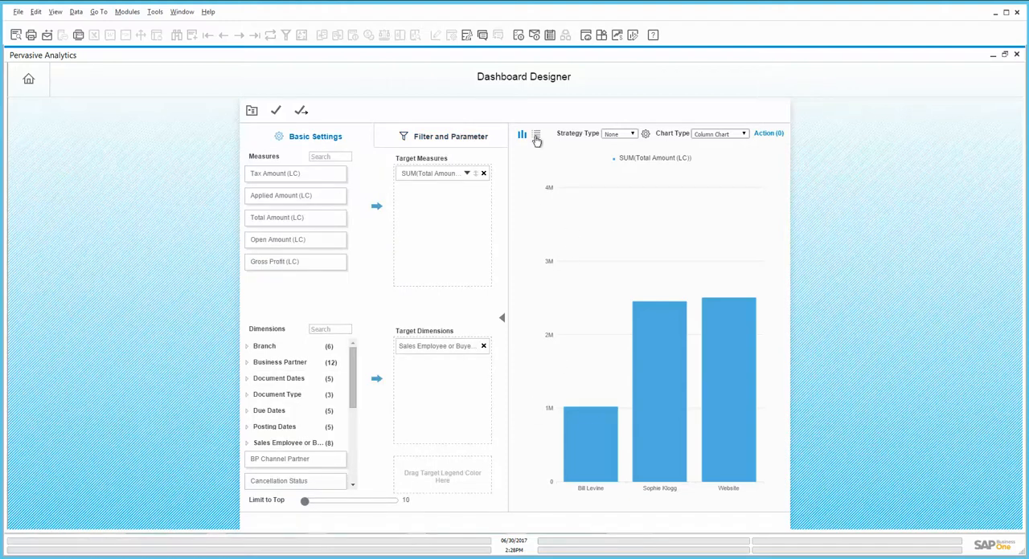
click(533, 134)
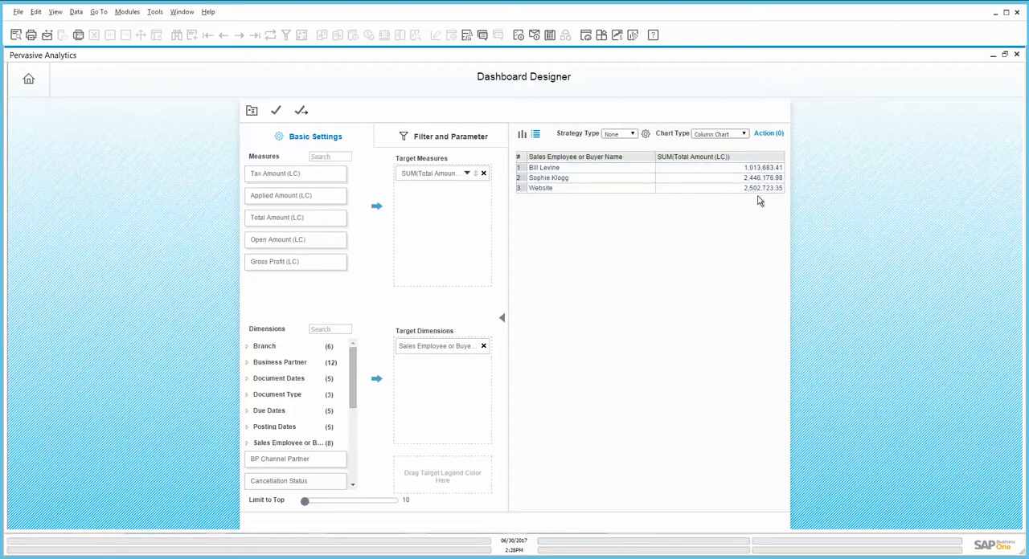
click(603, 177)
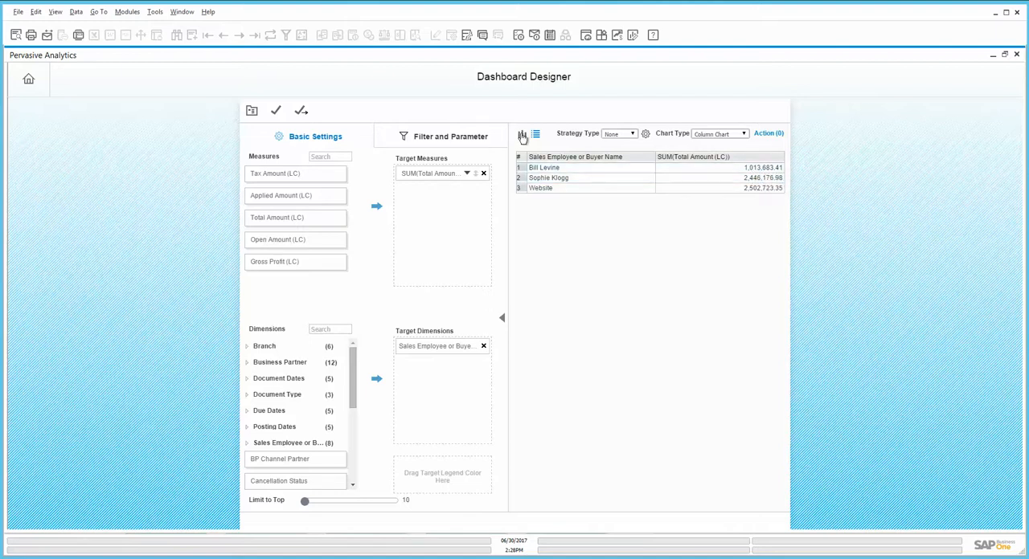
click(521, 134)
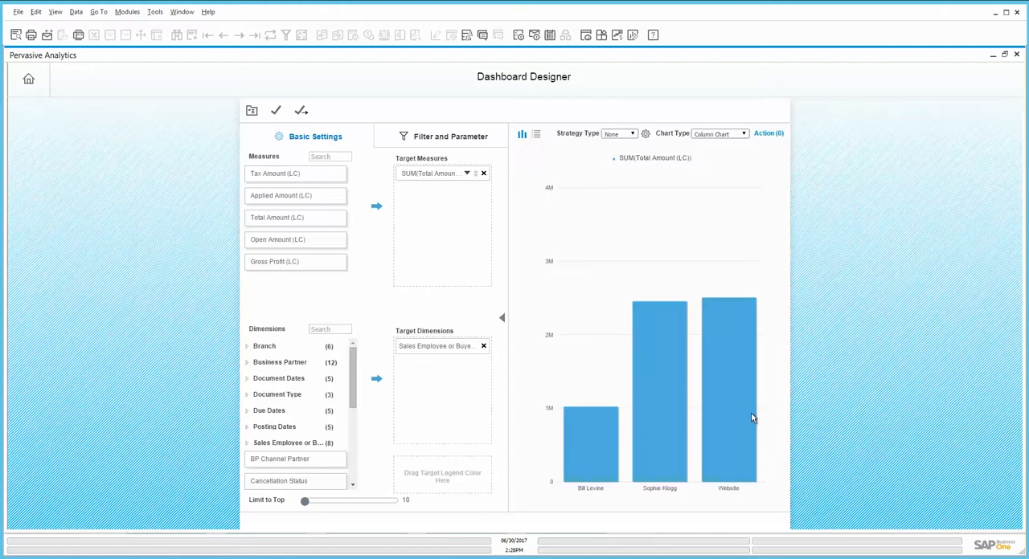
mouse_move(408, 296)
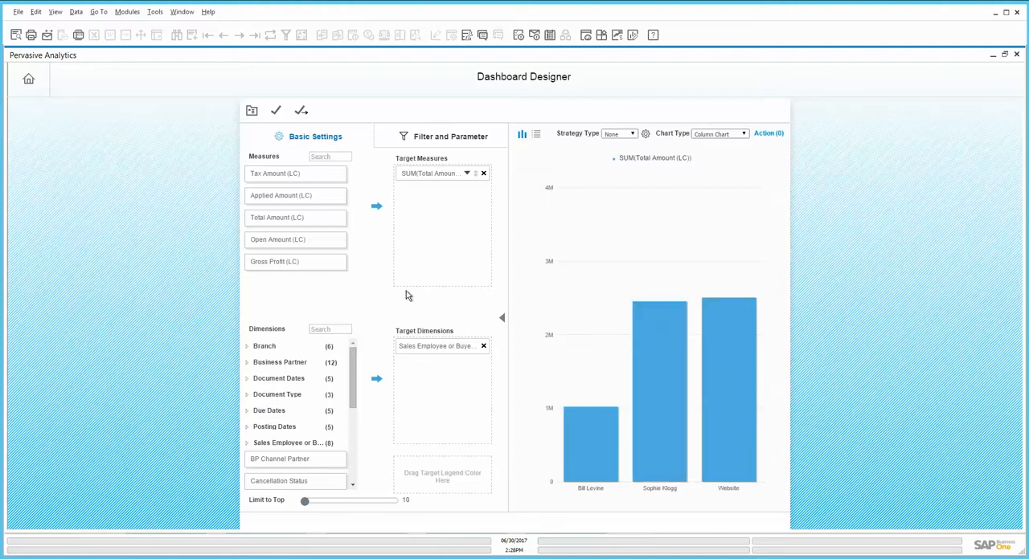
mouse_move(434, 279)
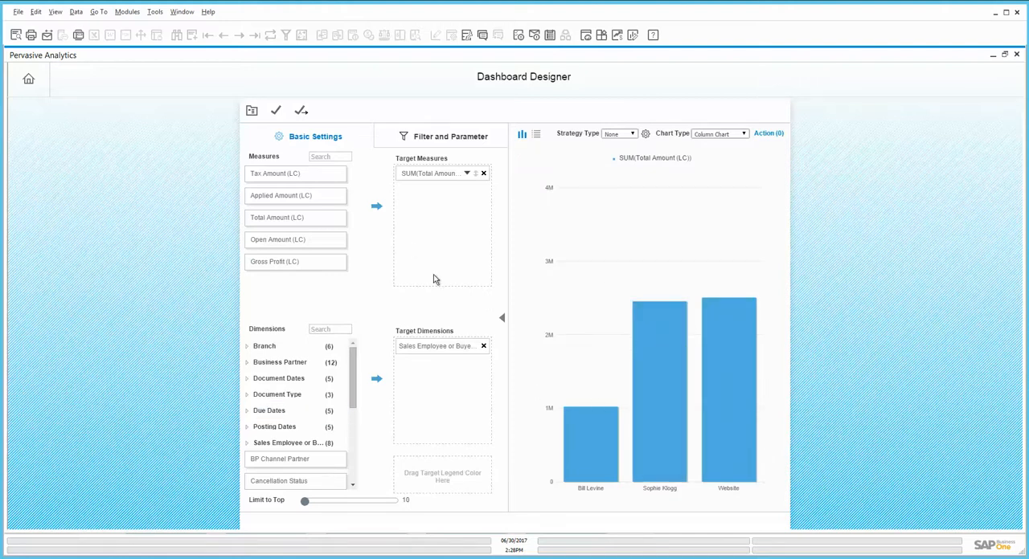
mouse_move(638, 403)
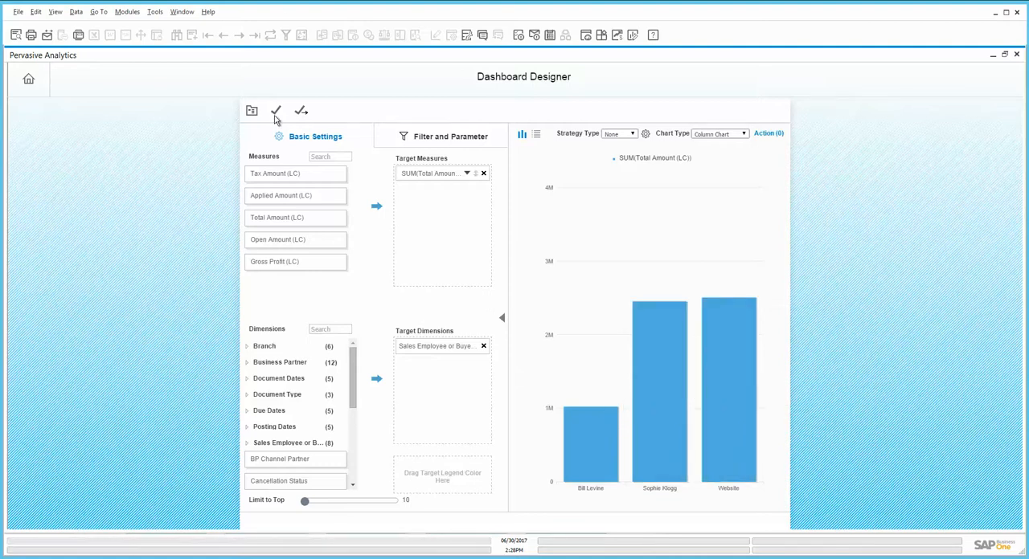
mouse_move(302, 111)
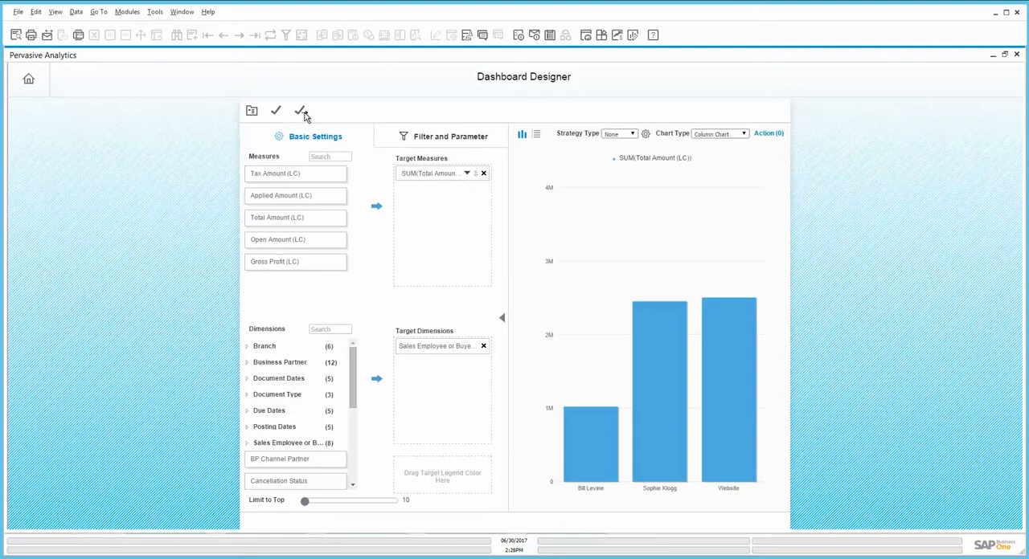
Save the dashboard under the name Sales Employees Dashboard.
click(304, 109)
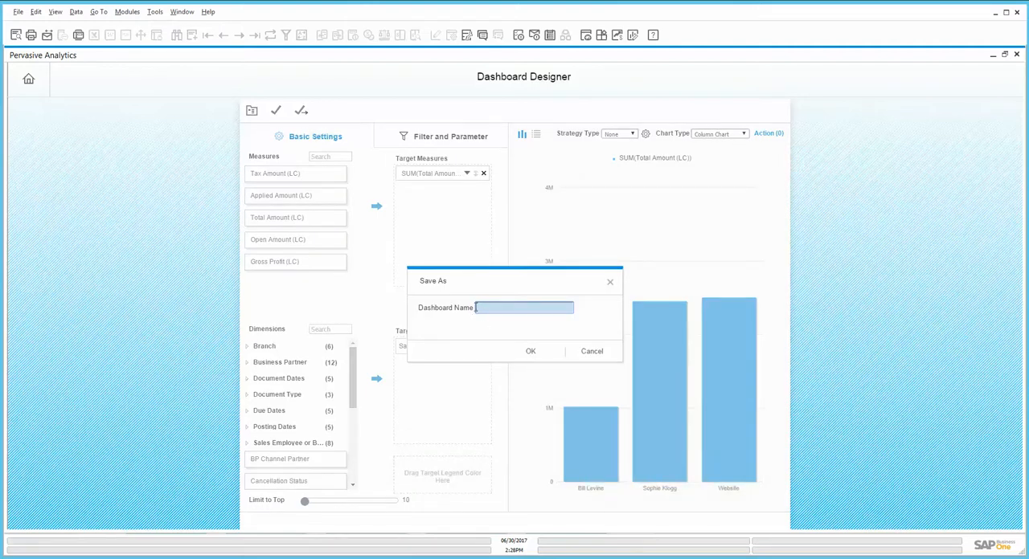
text(Sales Employees Dashboar)
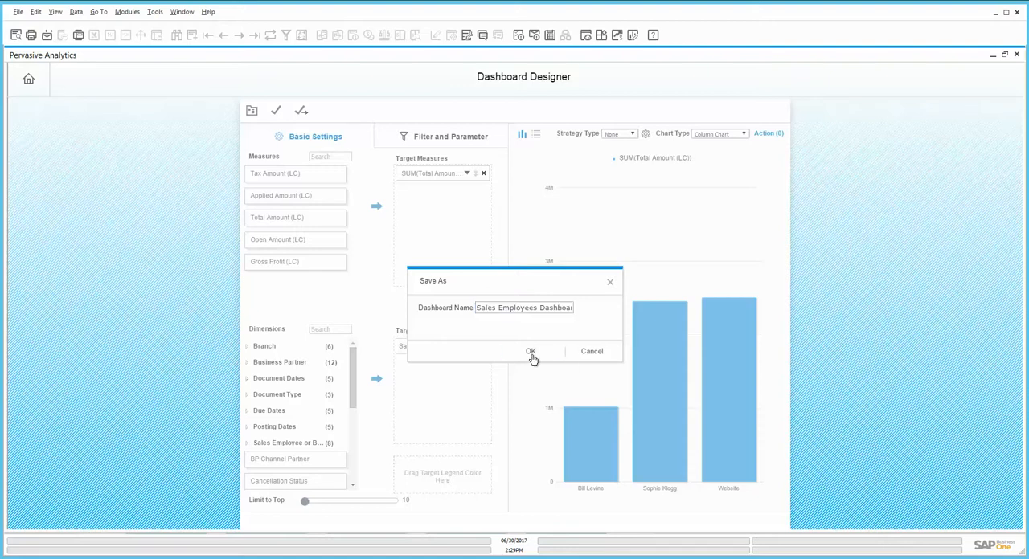
click(531, 350)
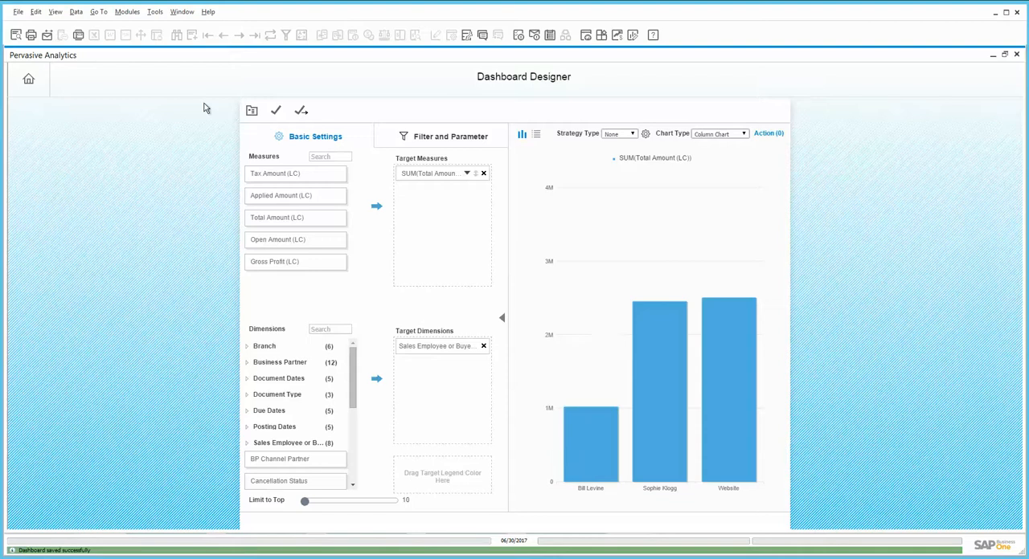
mouse_move(1020, 58)
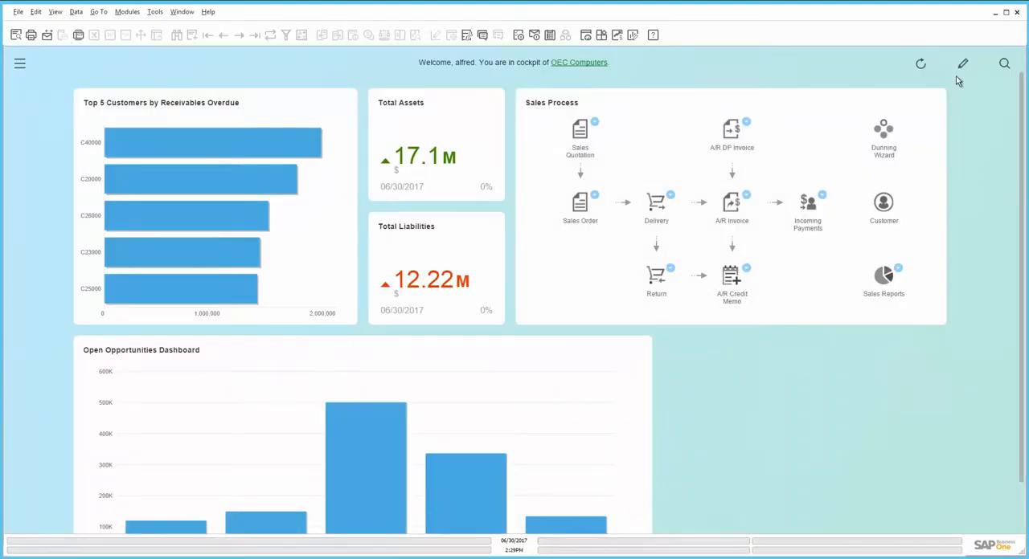
Enter cockpit edit mode and bring up the Widget Gallery.
click(964, 63)
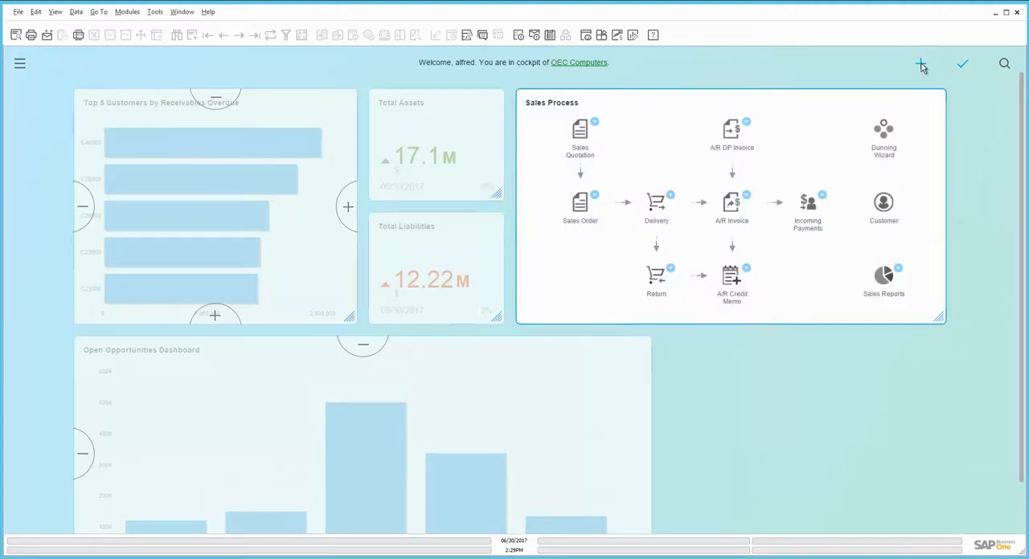
click(919, 65)
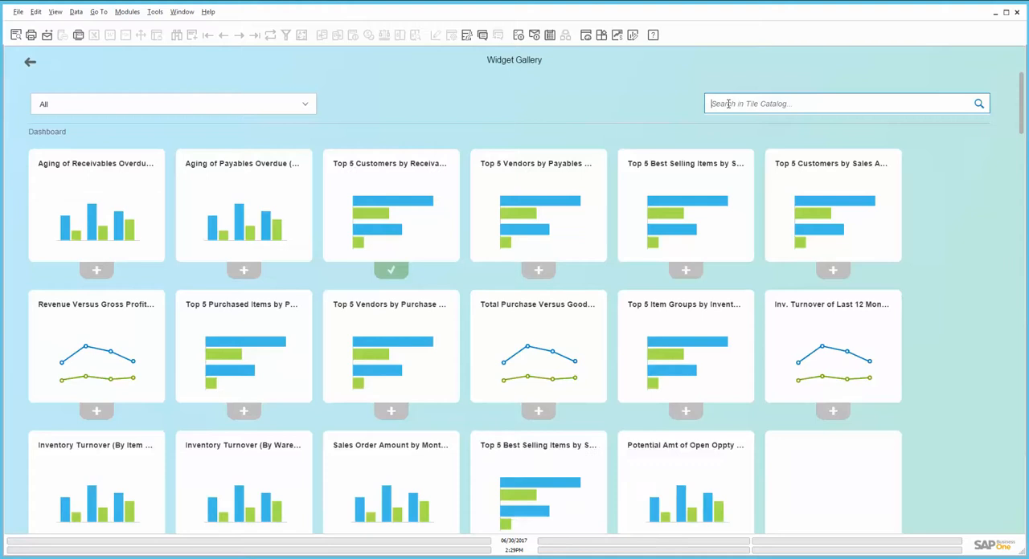
Search 'sales', add the Sales Employees Dashboard widget and return to the cockpit home.
text(sales empl)
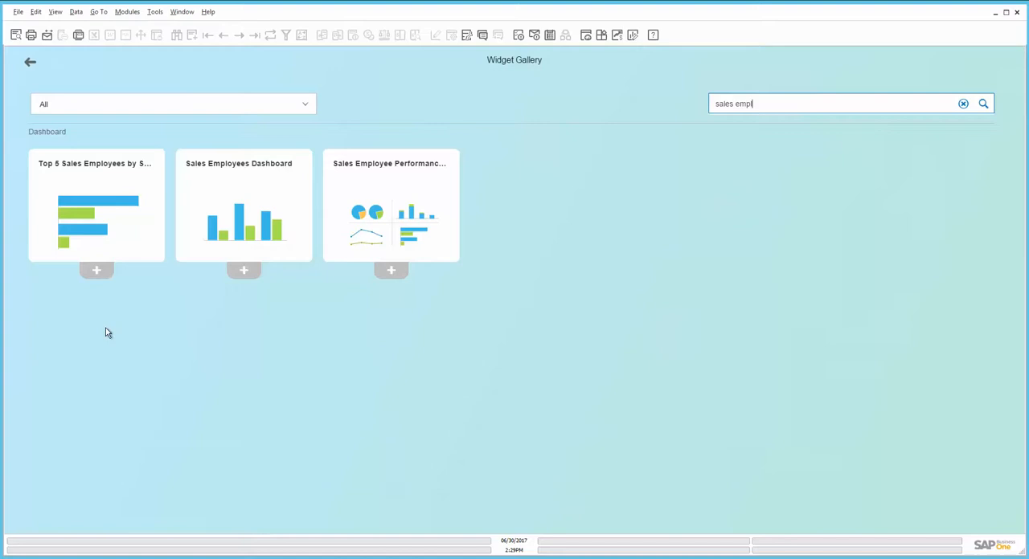
click(245, 270)
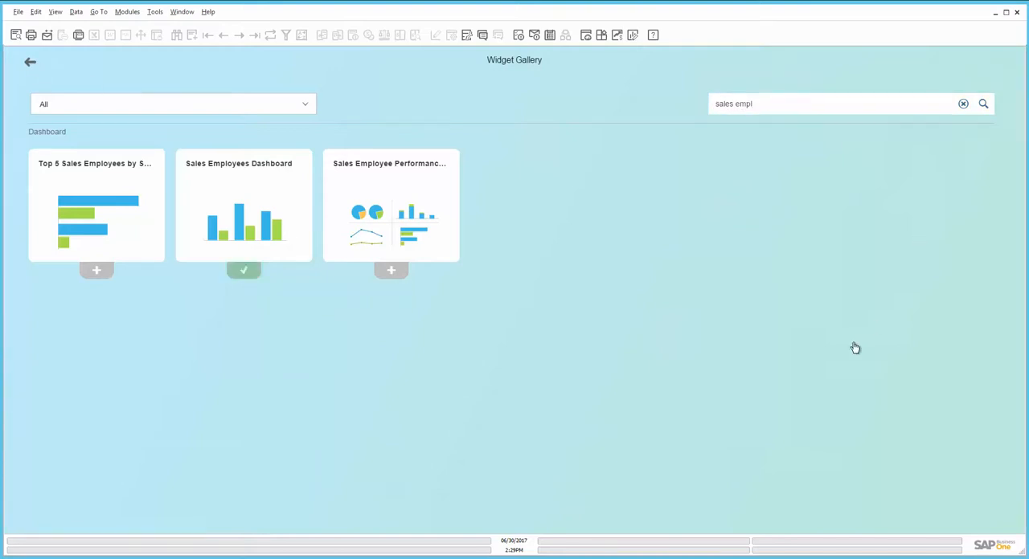
mouse_move(916, 154)
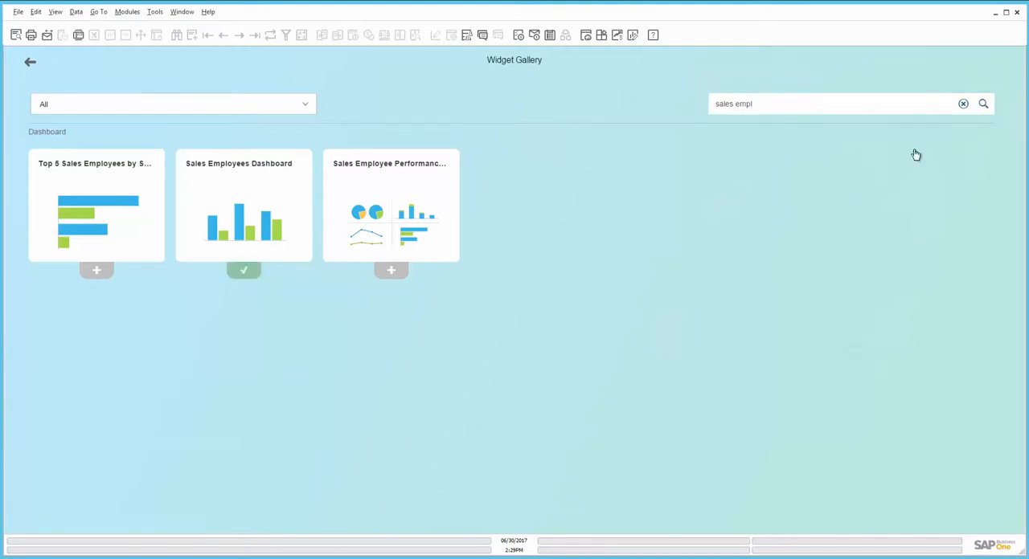
click(988, 65)
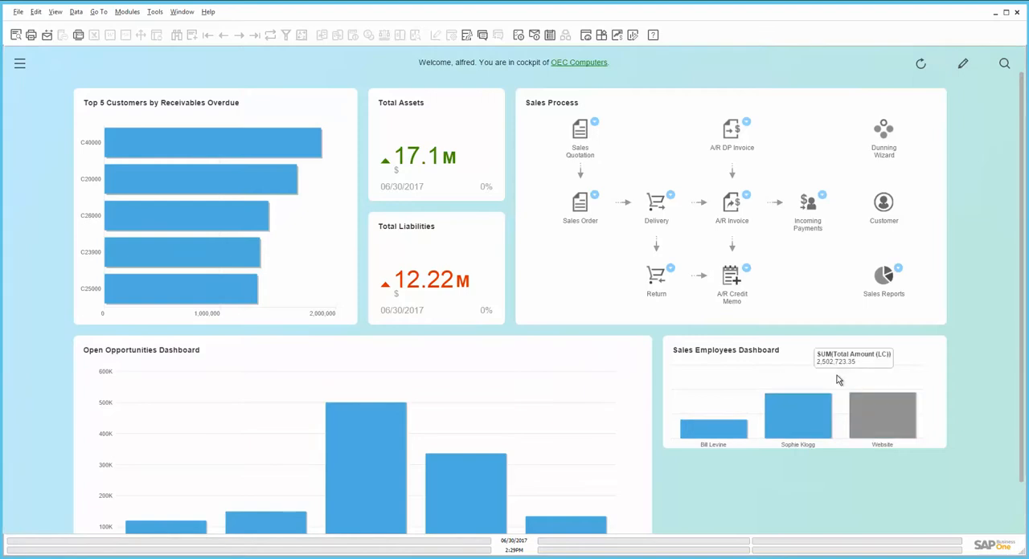
mouse_move(843, 379)
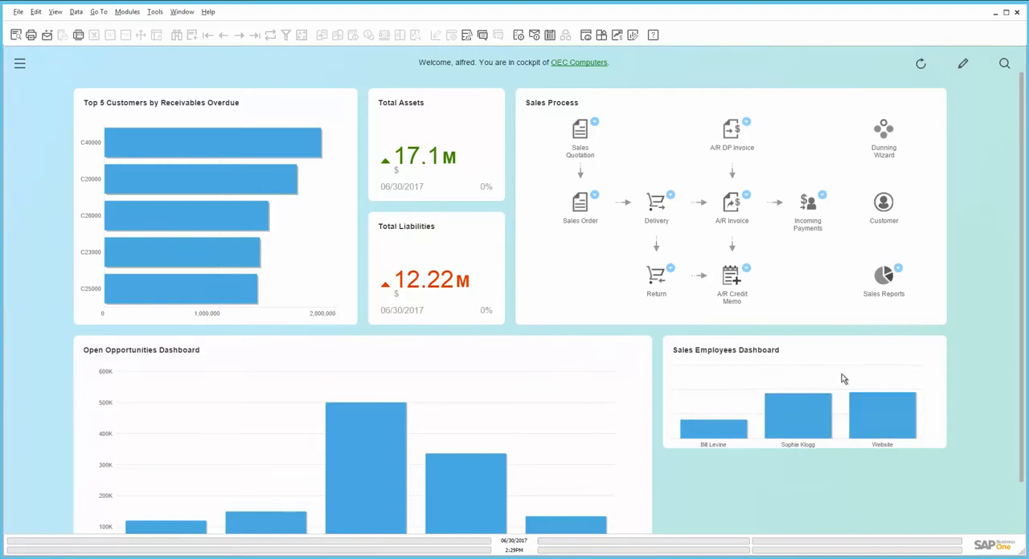